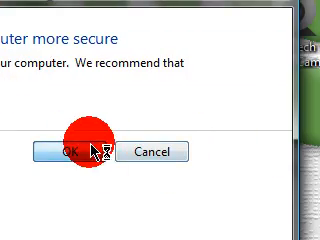
Confirm the User Account Control setting with OK, leaving UAC turned on.
{"action": "left_click", "coordinate": [78, 152]}
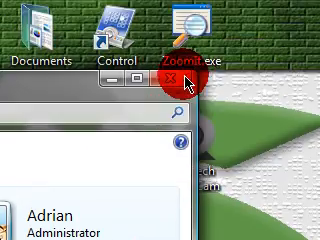